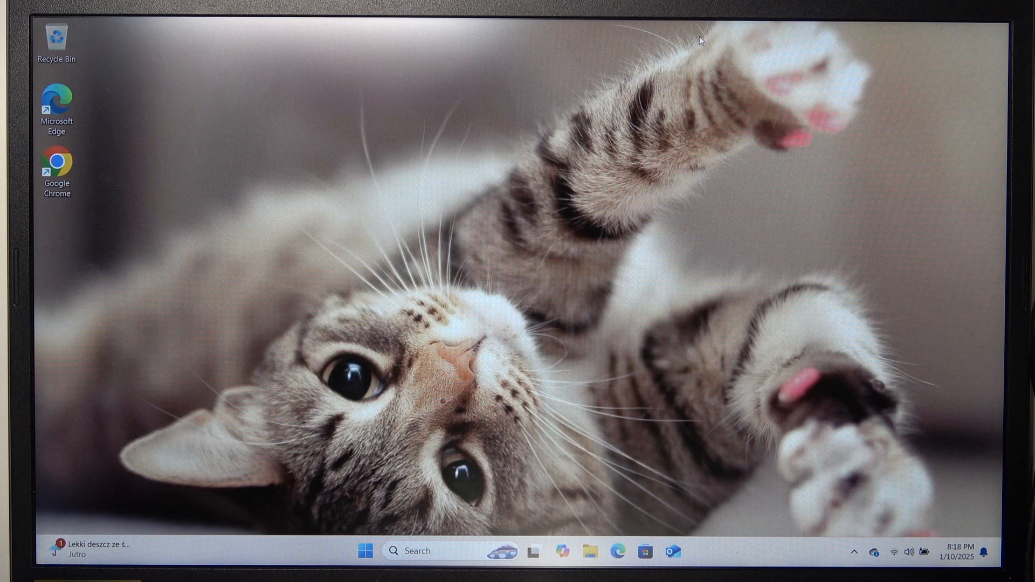
Launch the Settings app from the Start menu's Pinned section
left_click(363, 551)
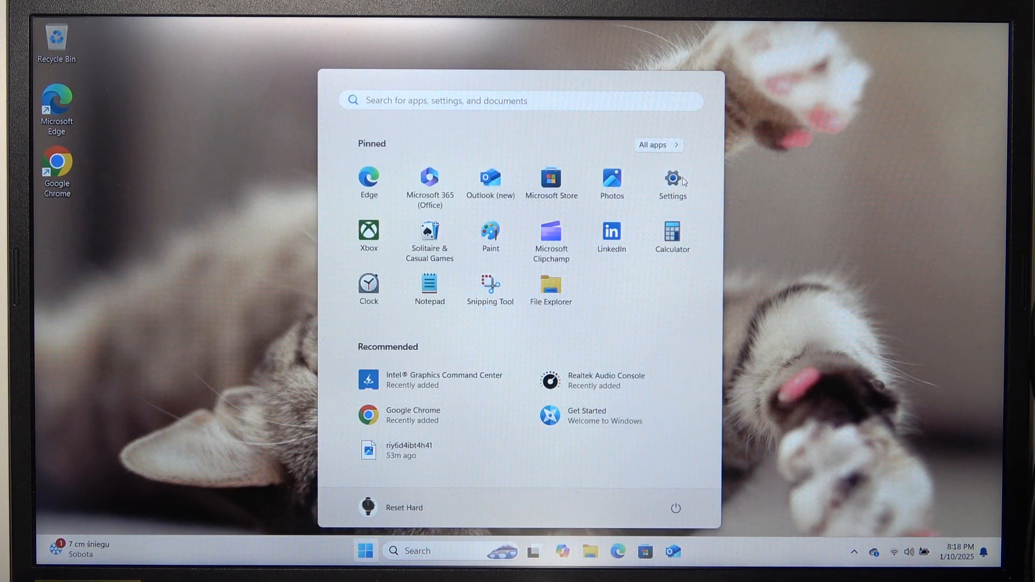
left_click(672, 178)
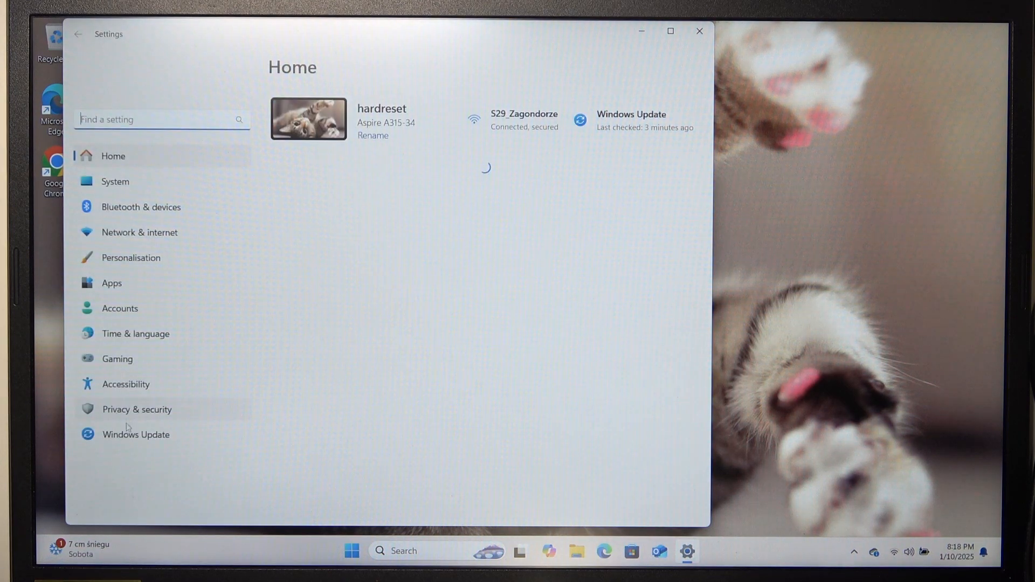
Go to Windows Update in the sidebar to see the pending updates downloading
left_click(136, 435)
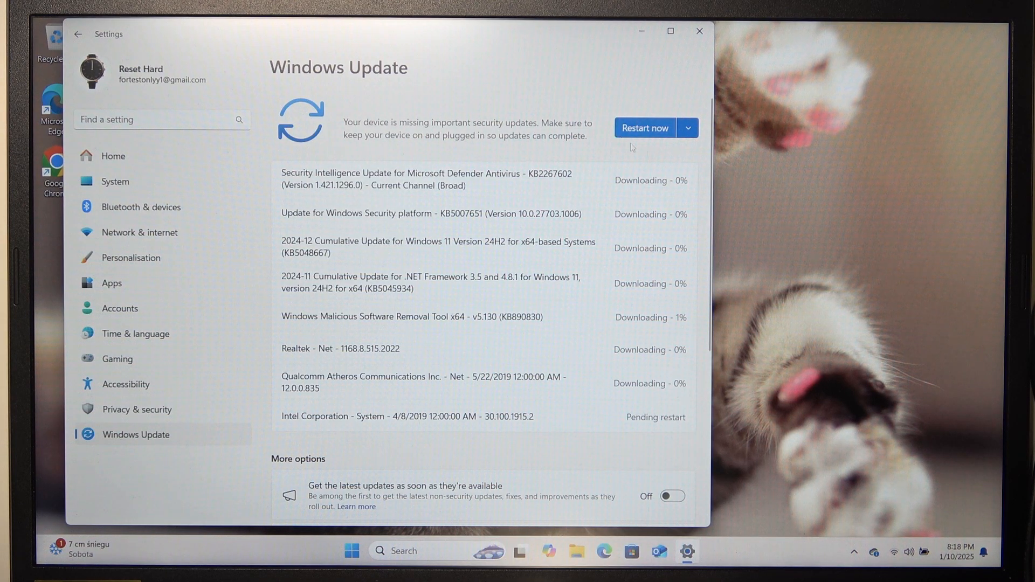
mouse_move(637, 158)
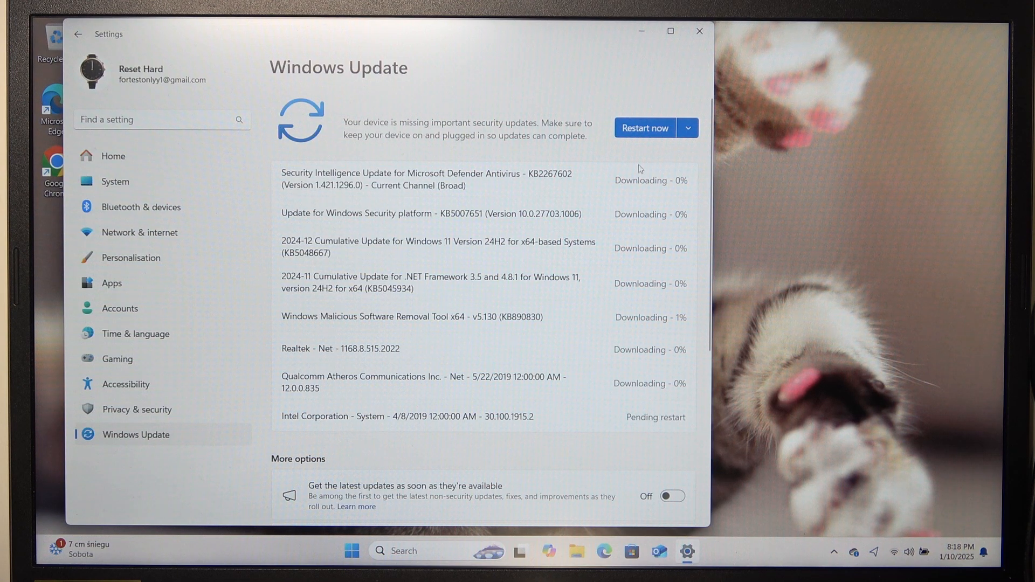
mouse_move(639, 191)
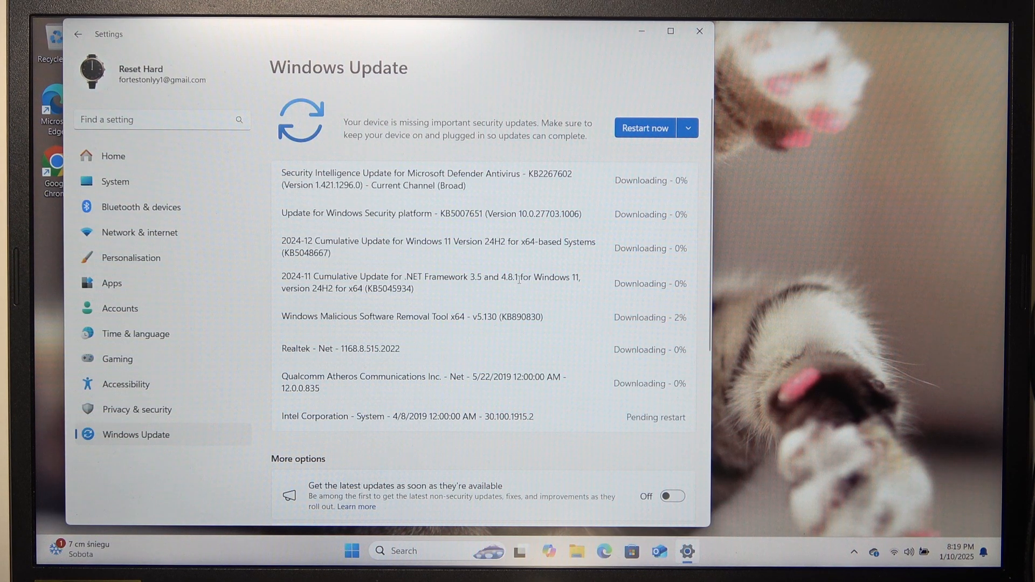
mouse_move(571, 411)
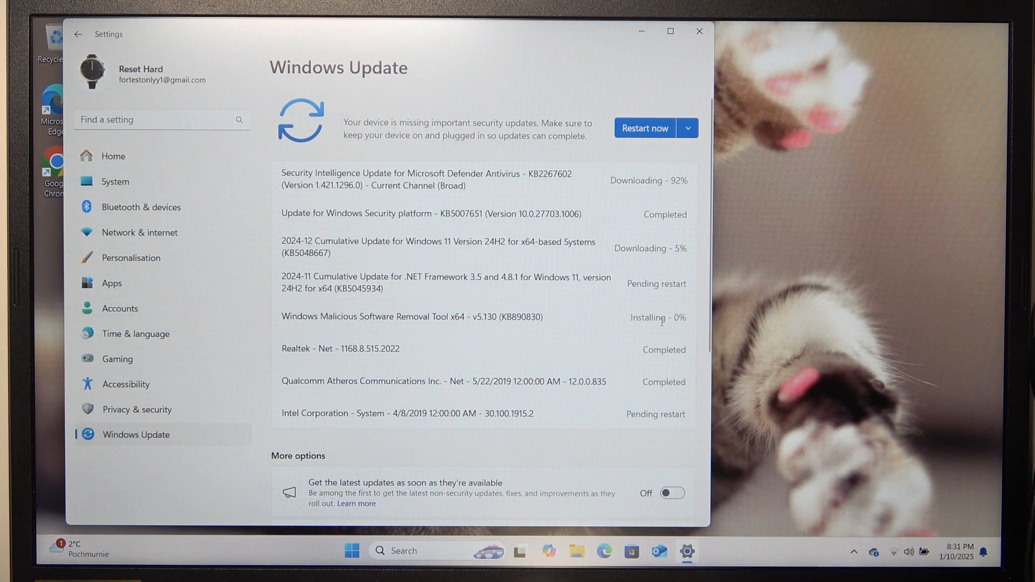
mouse_move(648, 304)
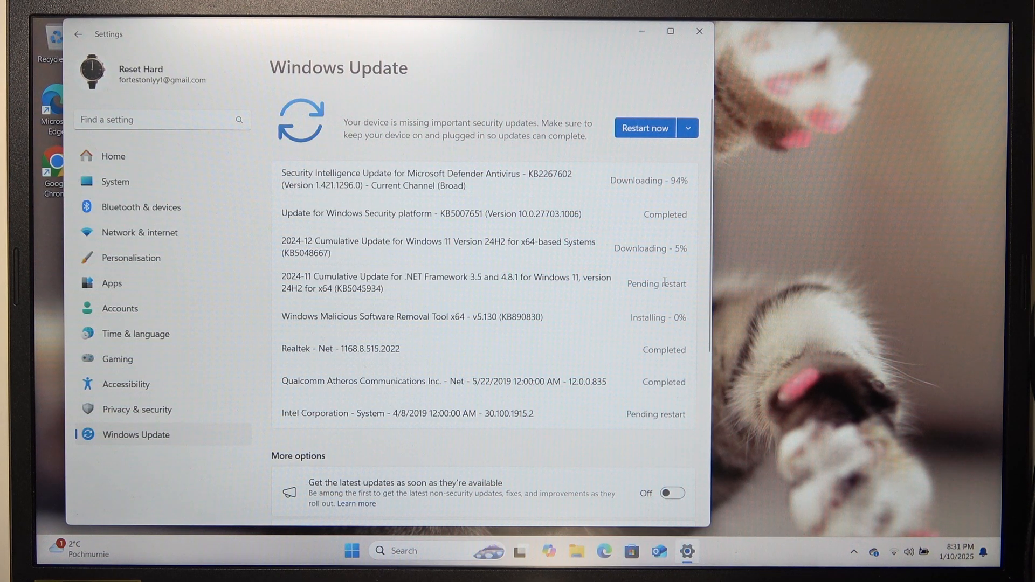
mouse_move(650, 363)
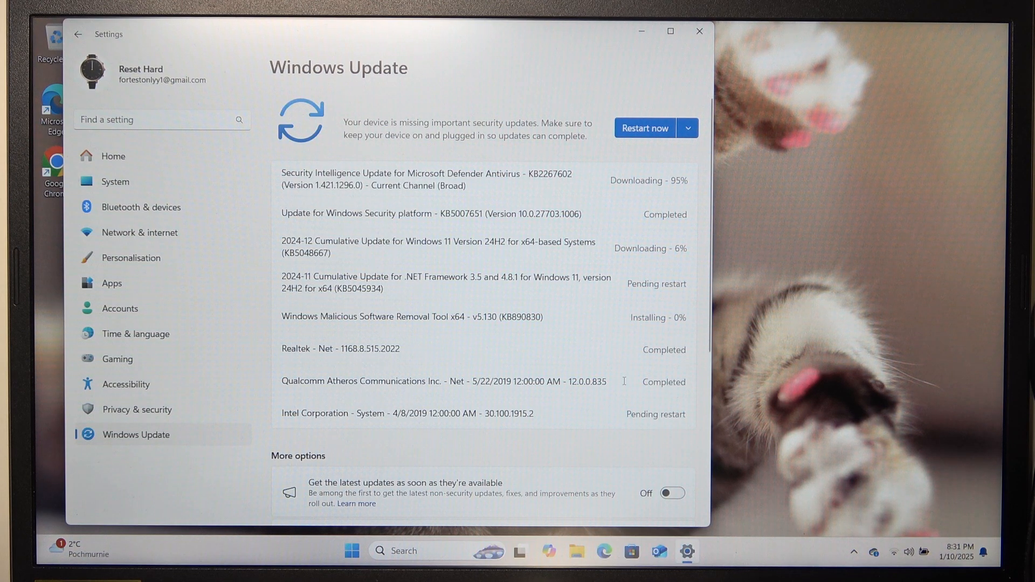
mouse_move(644, 128)
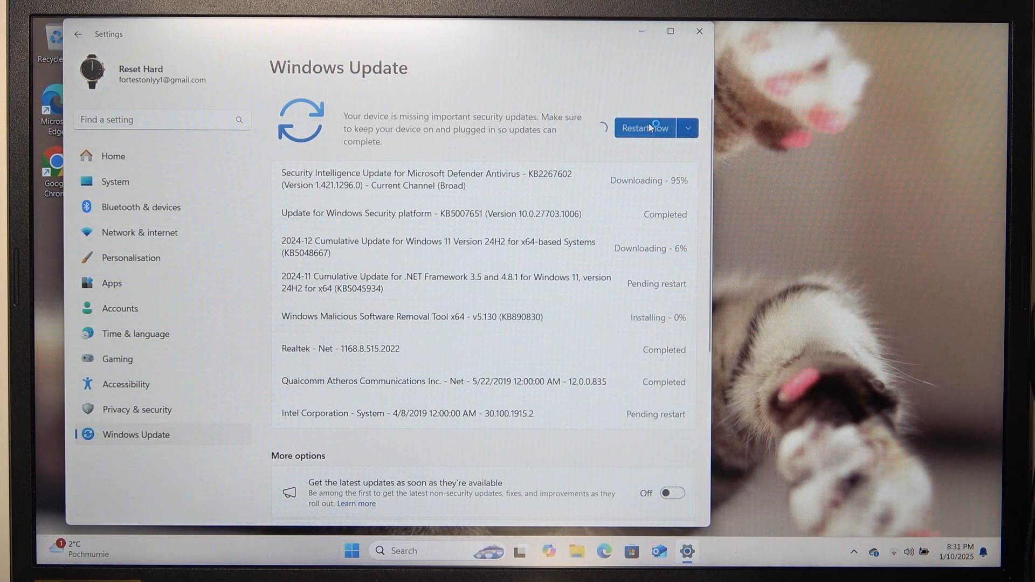
Restart the PC now, choosing Restart anyway past the two blocking apps
left_click(643, 127)
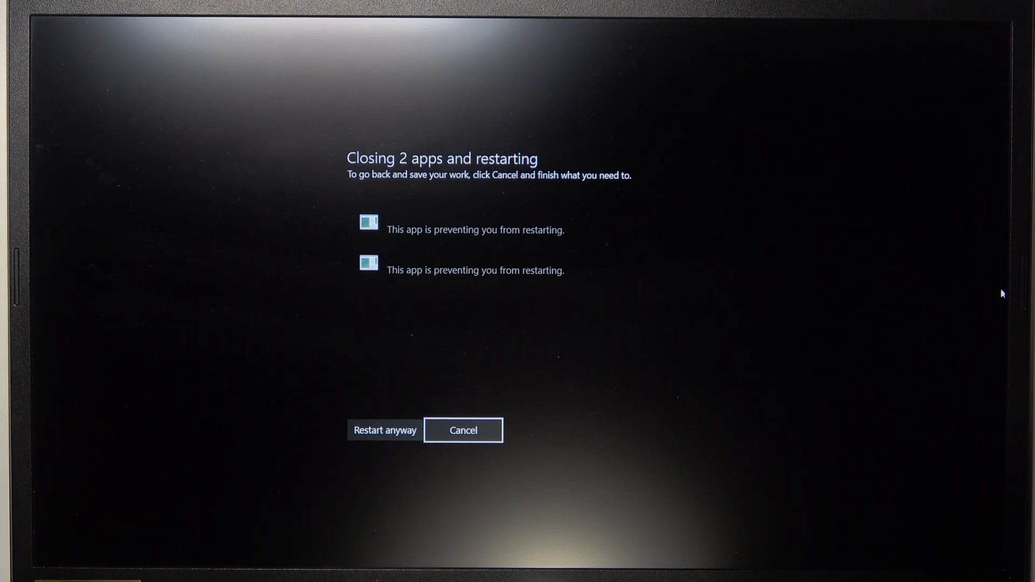
mouse_move(627, 215)
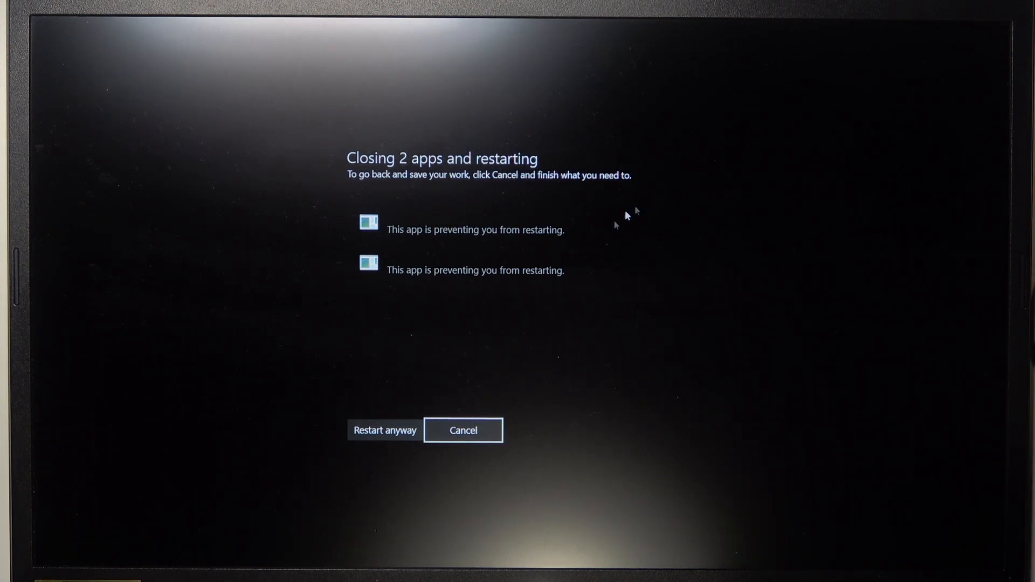
left_click(384, 430)
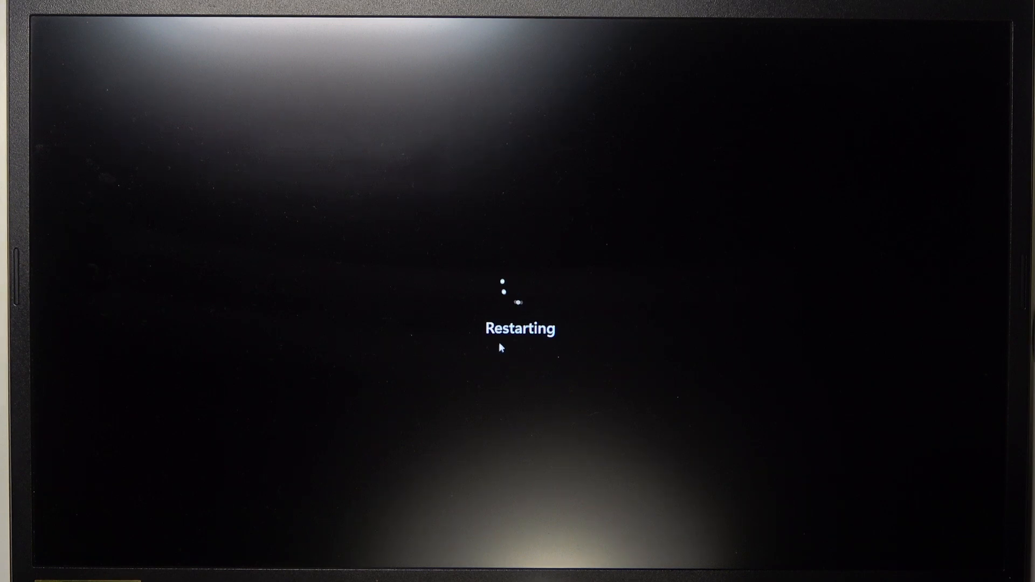